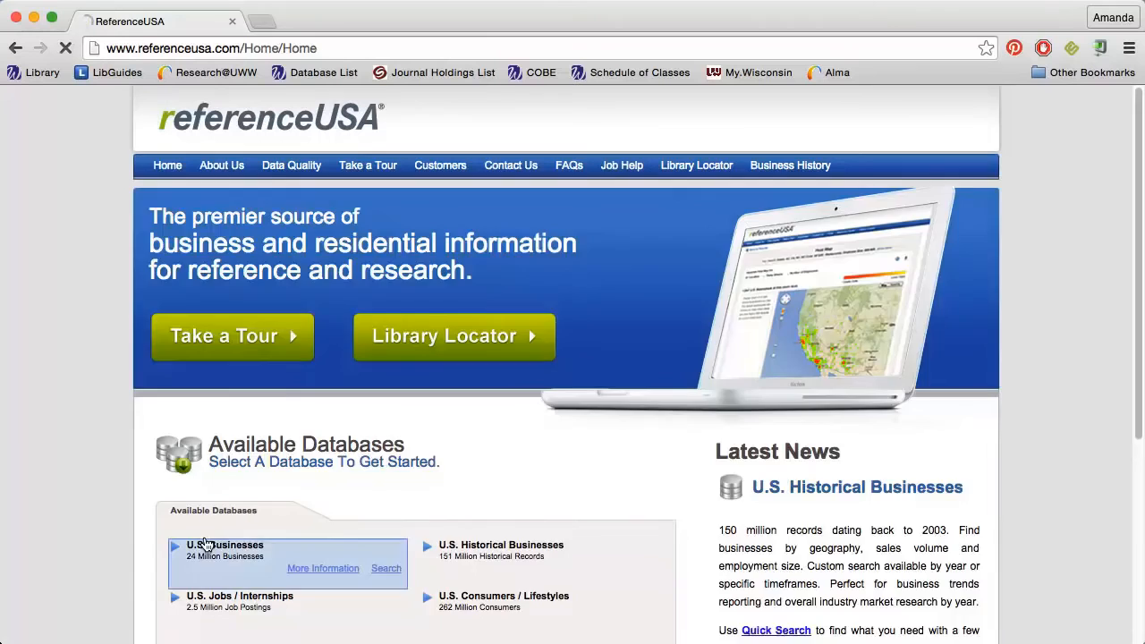
Step: Enter the U.S. Businesses database from the Available Databases list
click(387, 569)
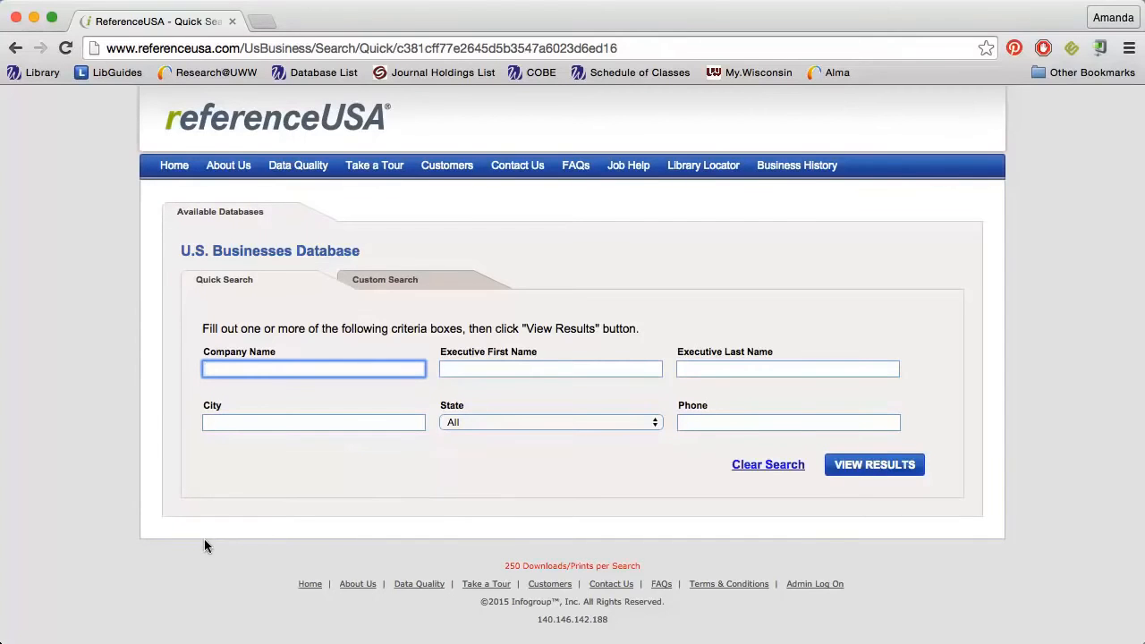
Step: Fill in company name 'Sweetspot Coffe' and city 'Whitewa' in the quick search form
text(Swe)
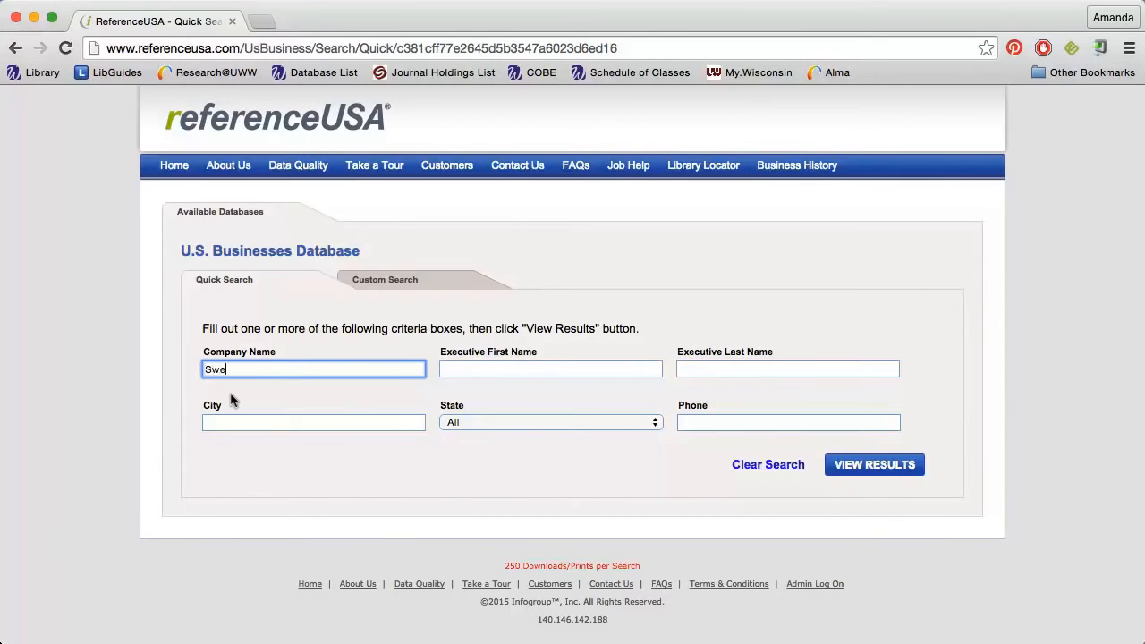
text(etspot Coffee Shop)
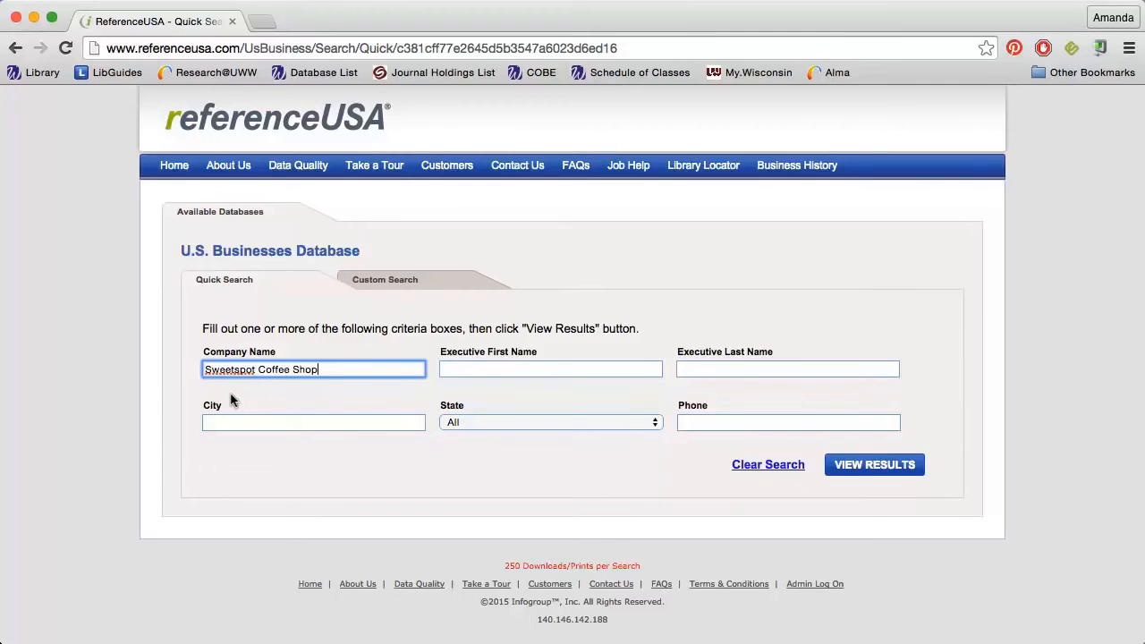
text(Whitewater)
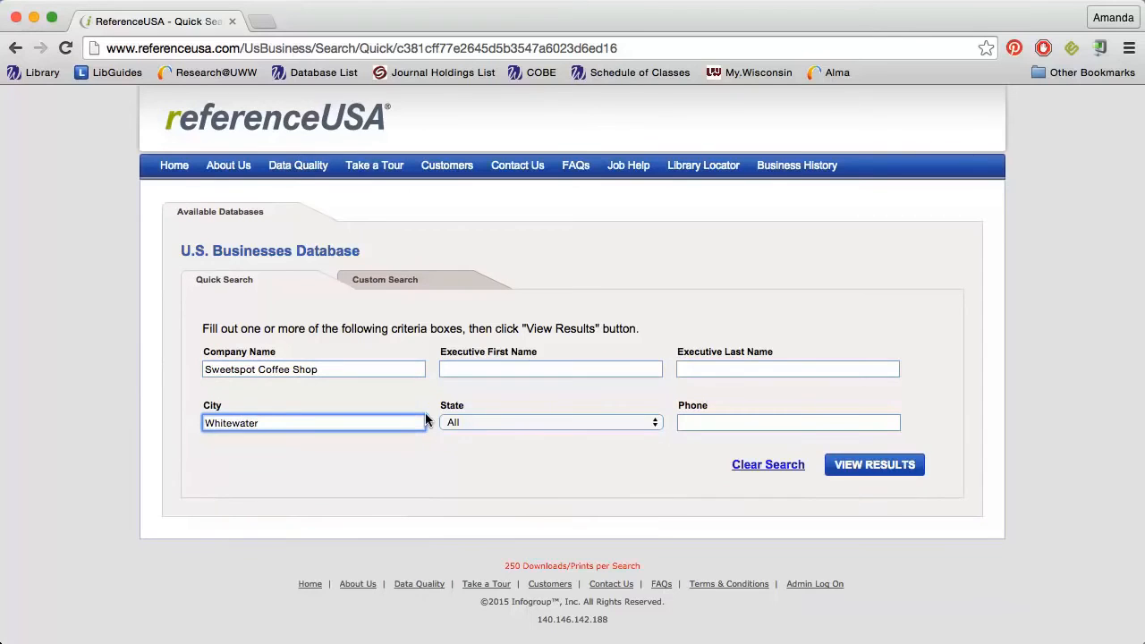
Step: Set the state to Wisconsin and view the search results
click(551, 423)
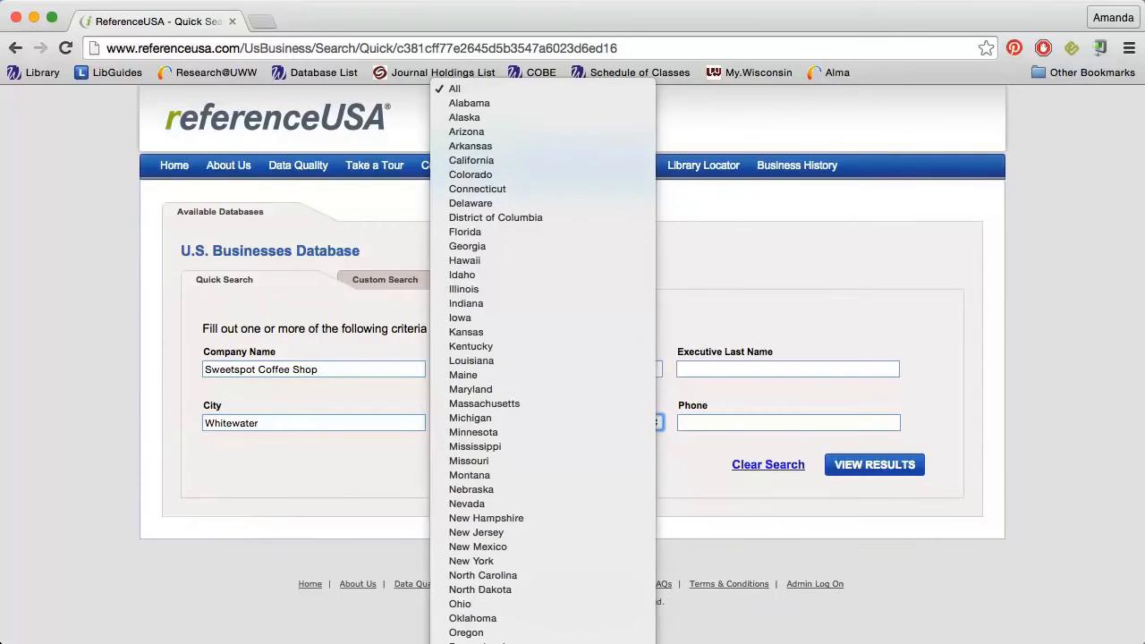
click(469, 421)
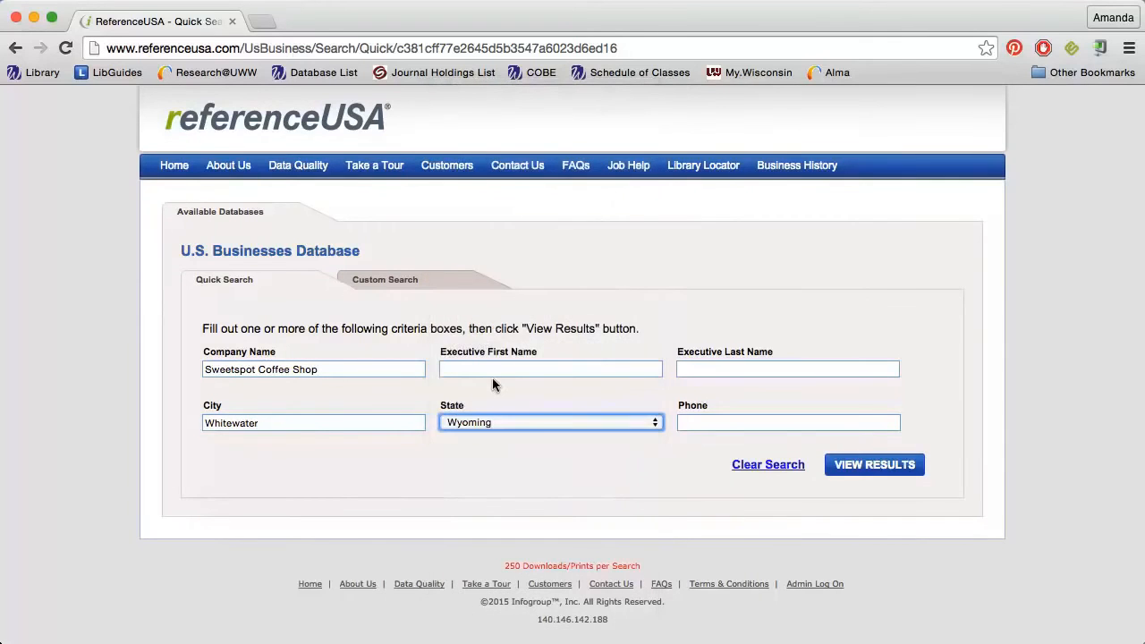
click(551, 422)
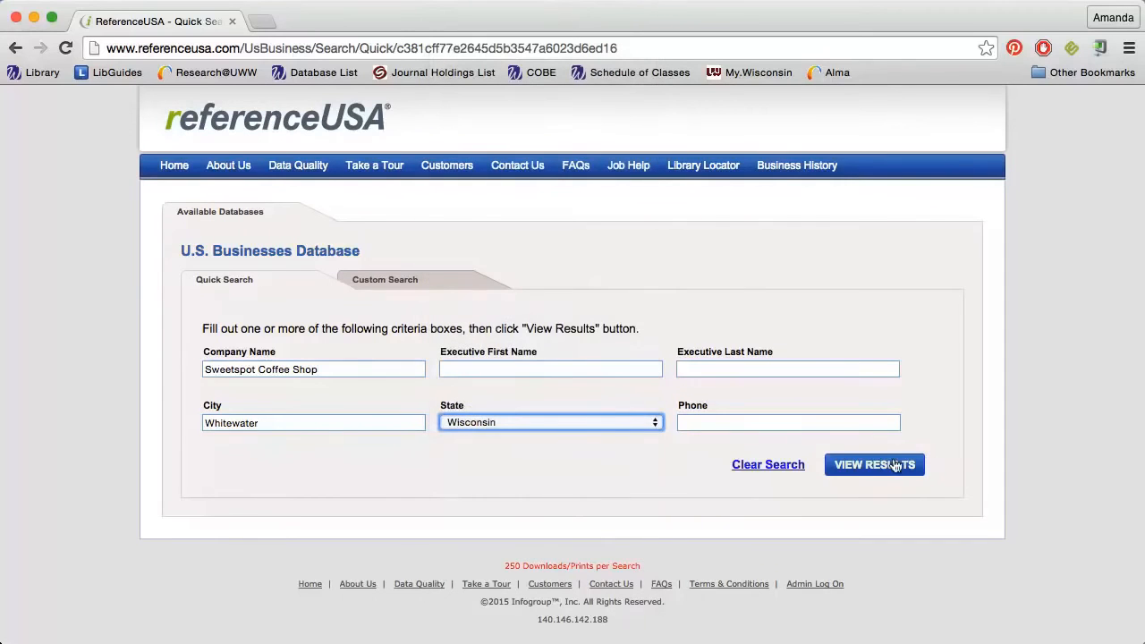
click(874, 465)
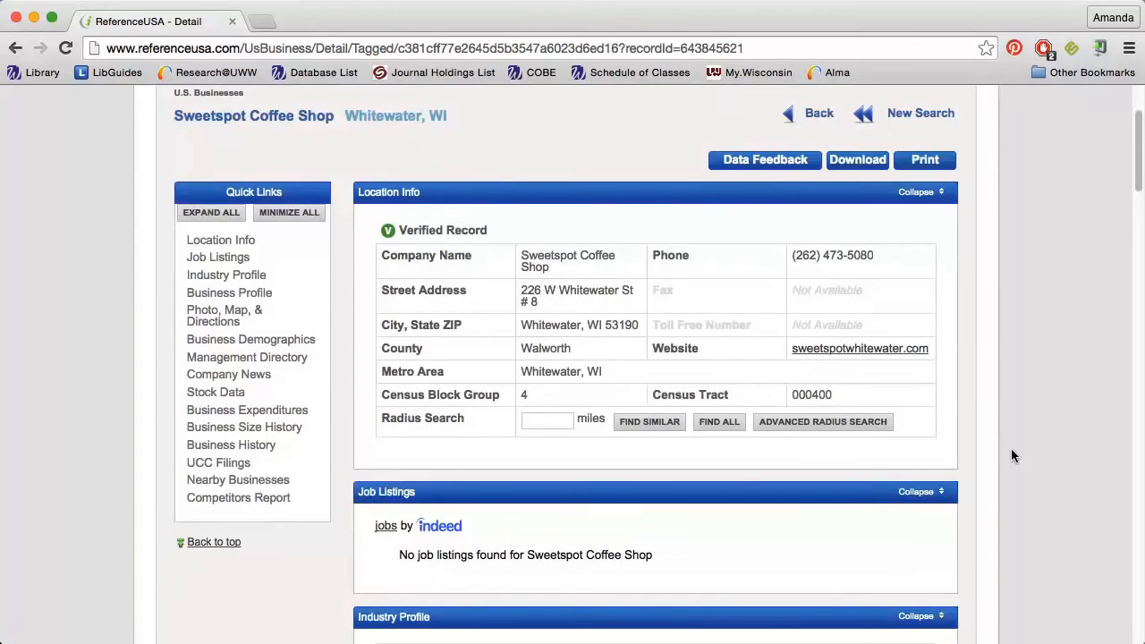
Step: Scroll through Location Info, Industry Profile and Business Demographics (10–19 employees, $407,000 sales)
scroll(down, 3)
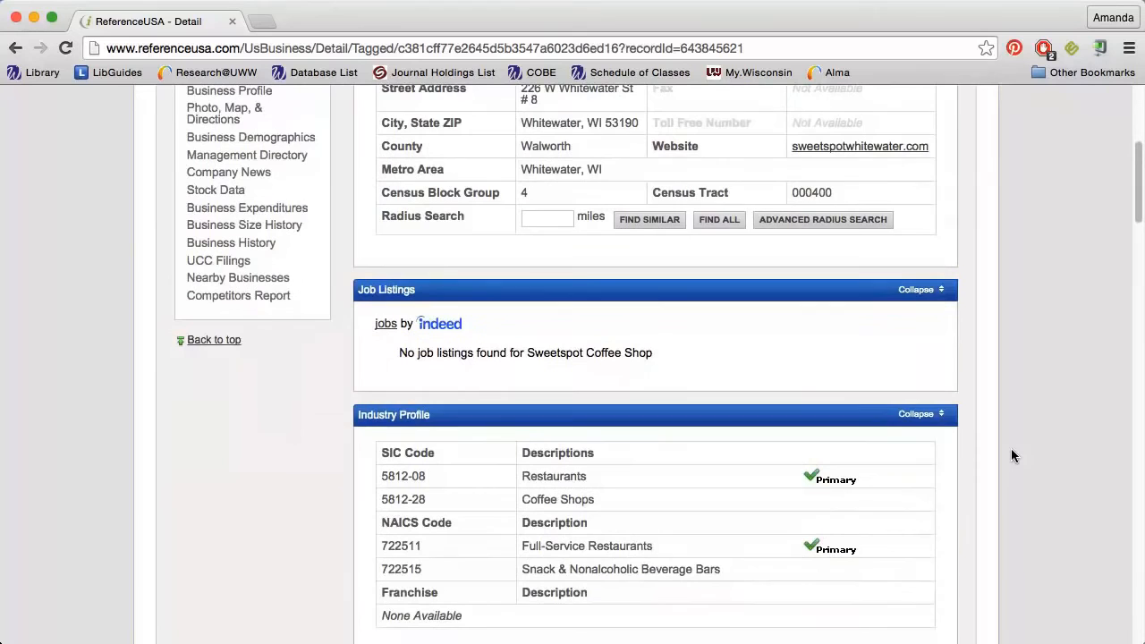
scroll(down, 3)
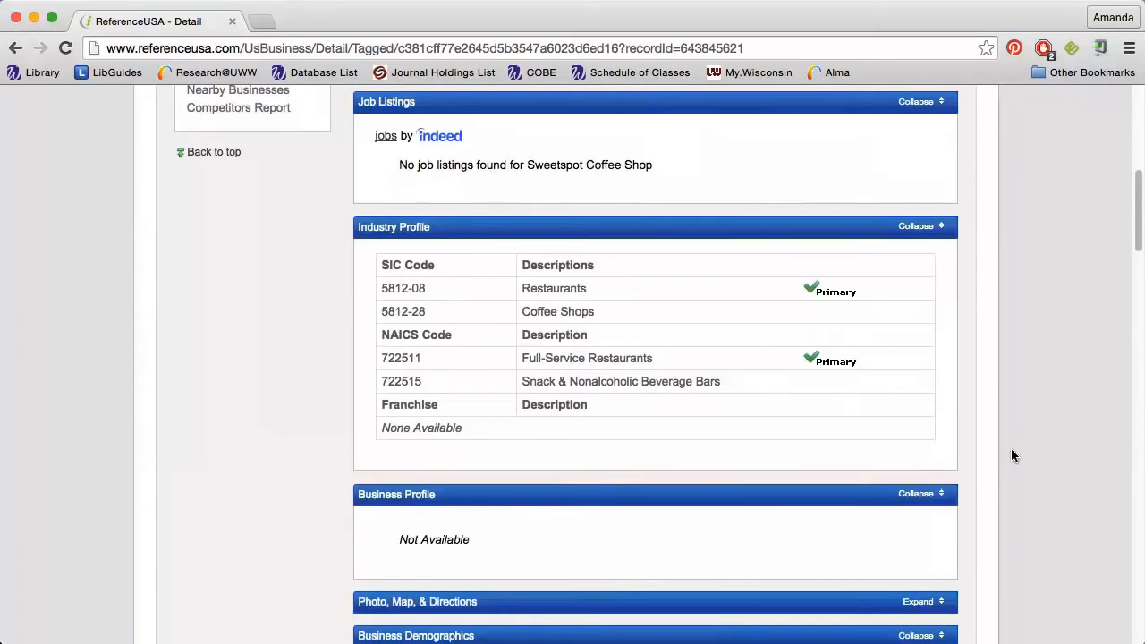
scroll(down, 3)
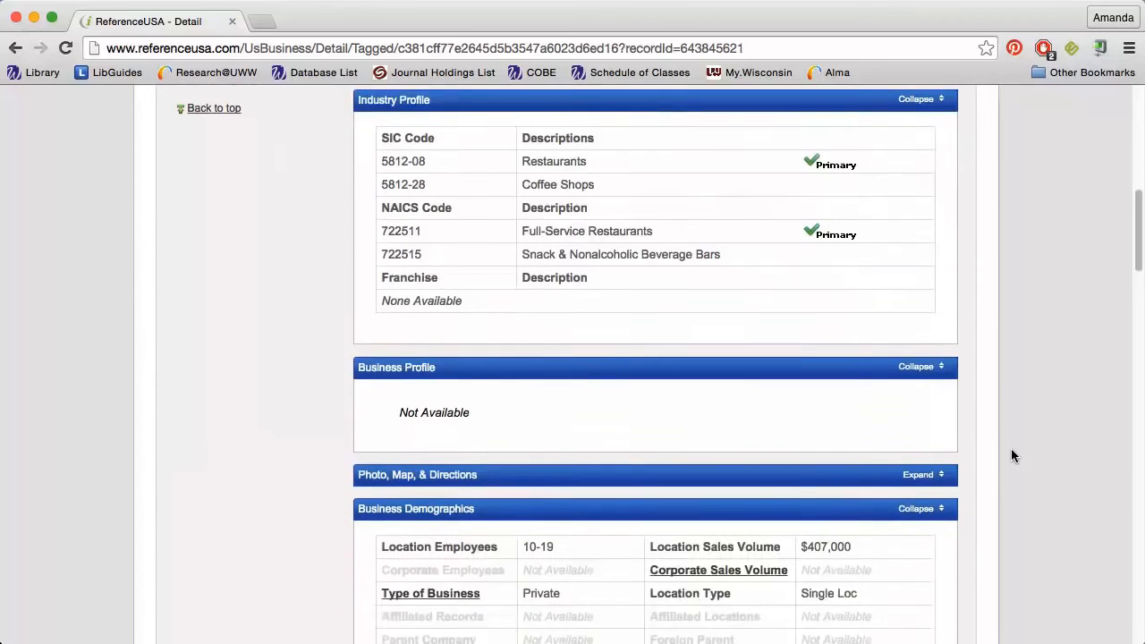
scroll(down, 3)
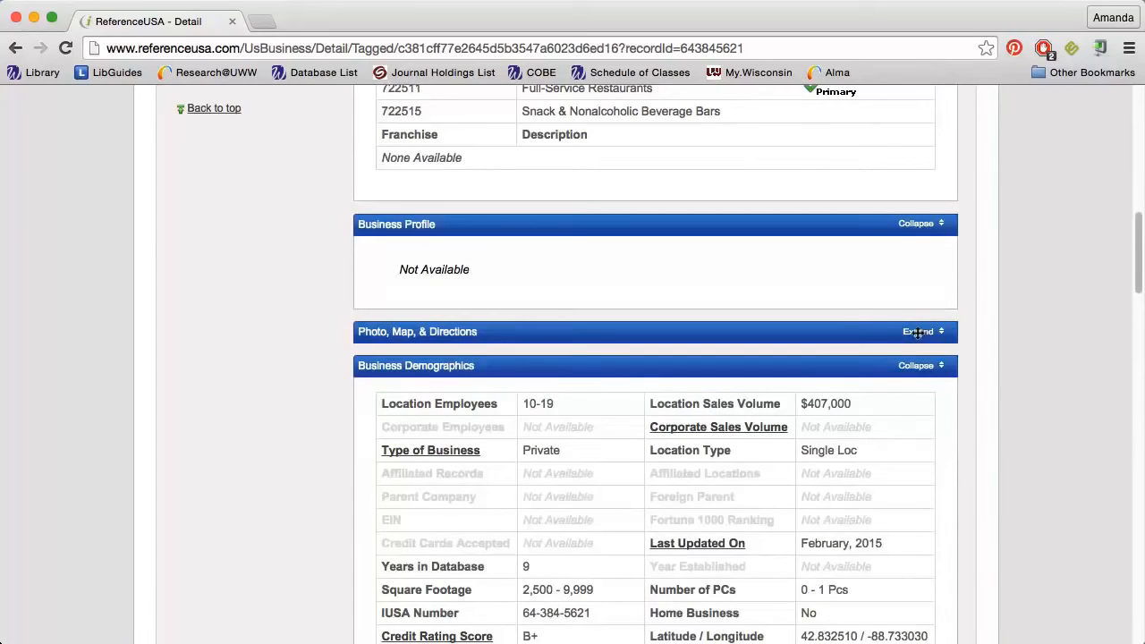
Step: Expand Photo, Map & Directions to show the coffee shop's map location
click(917, 331)
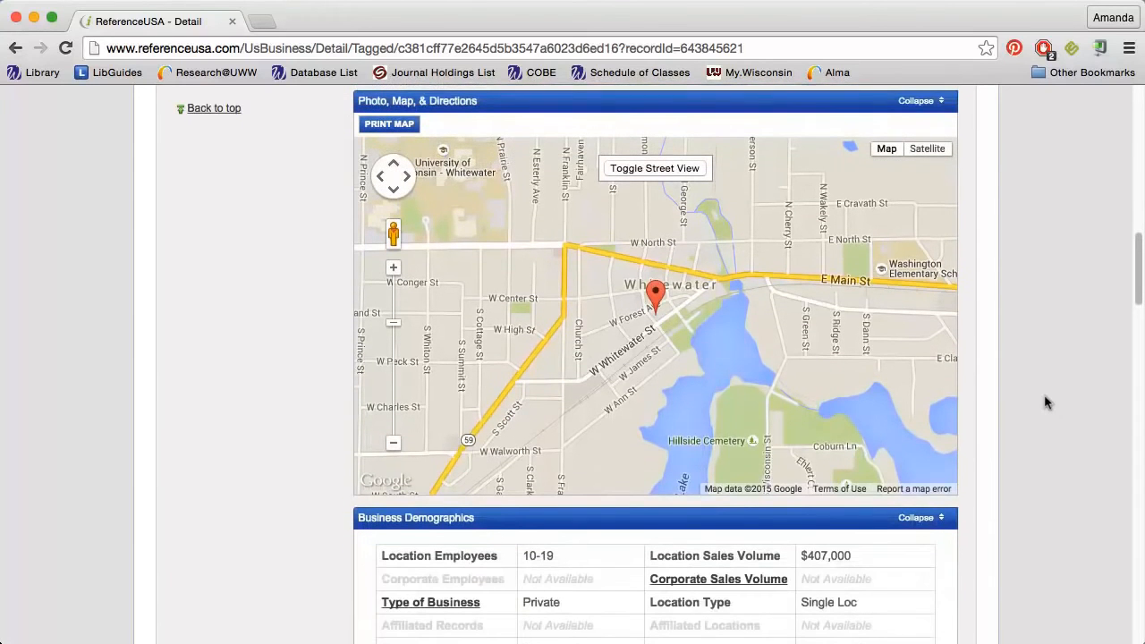
scroll(down, 3)
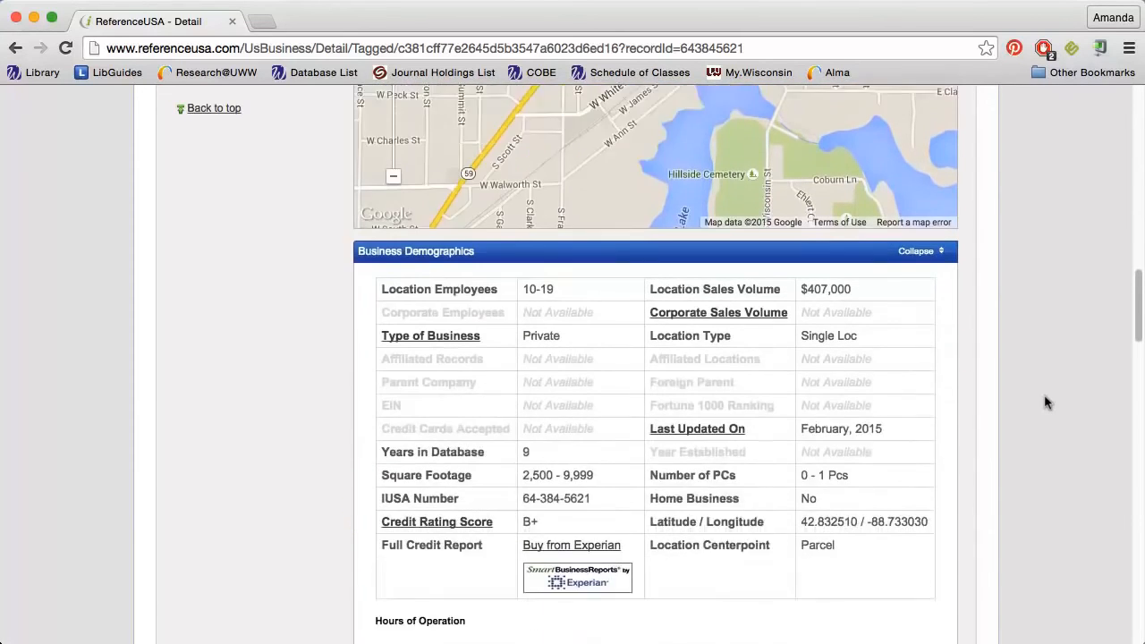
scroll(down, 3)
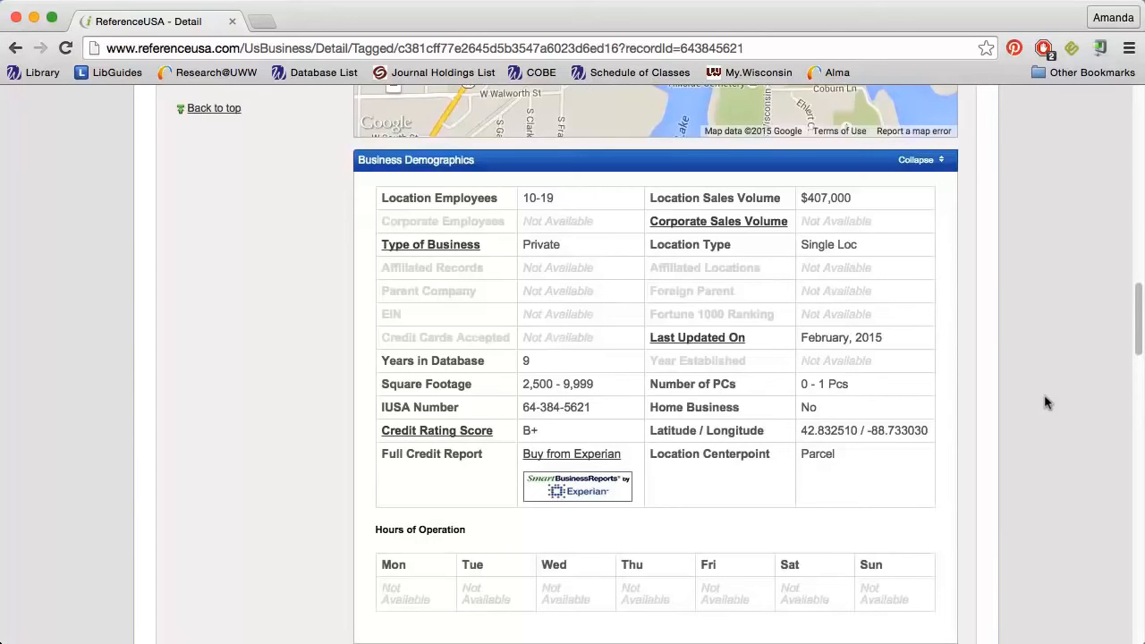
scroll(down, 3)
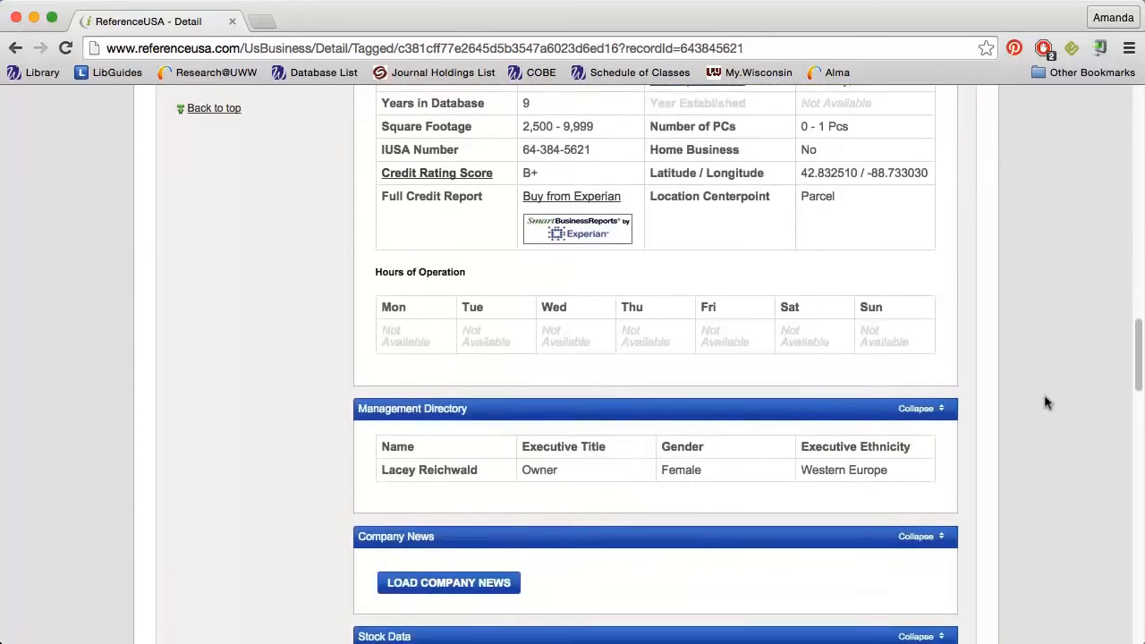
scroll(down, 3)
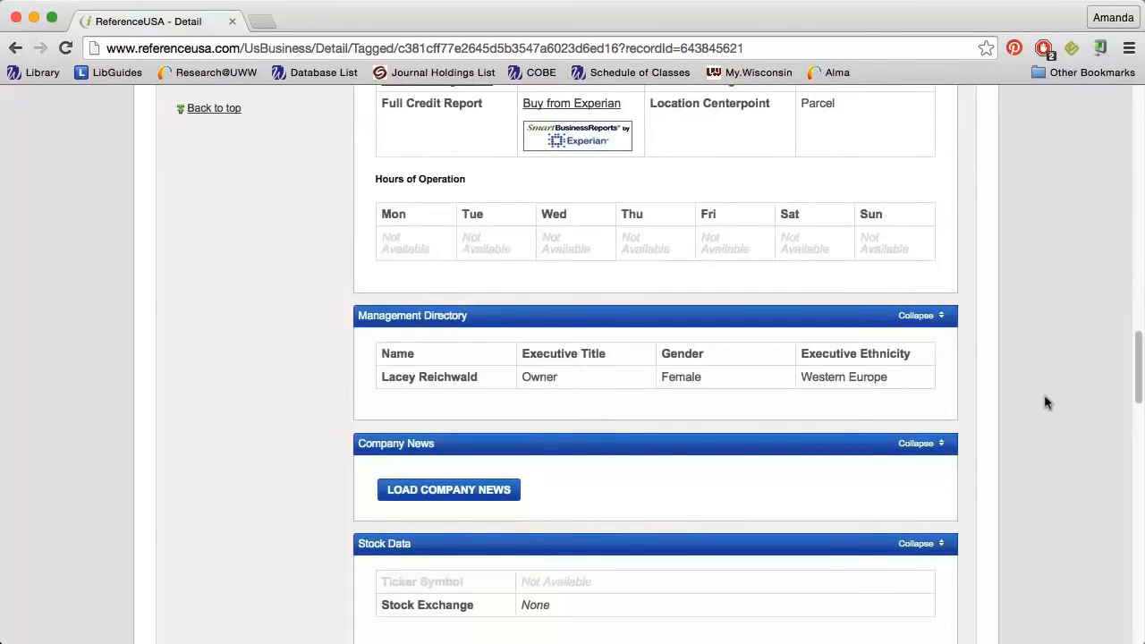
scroll(down, 3)
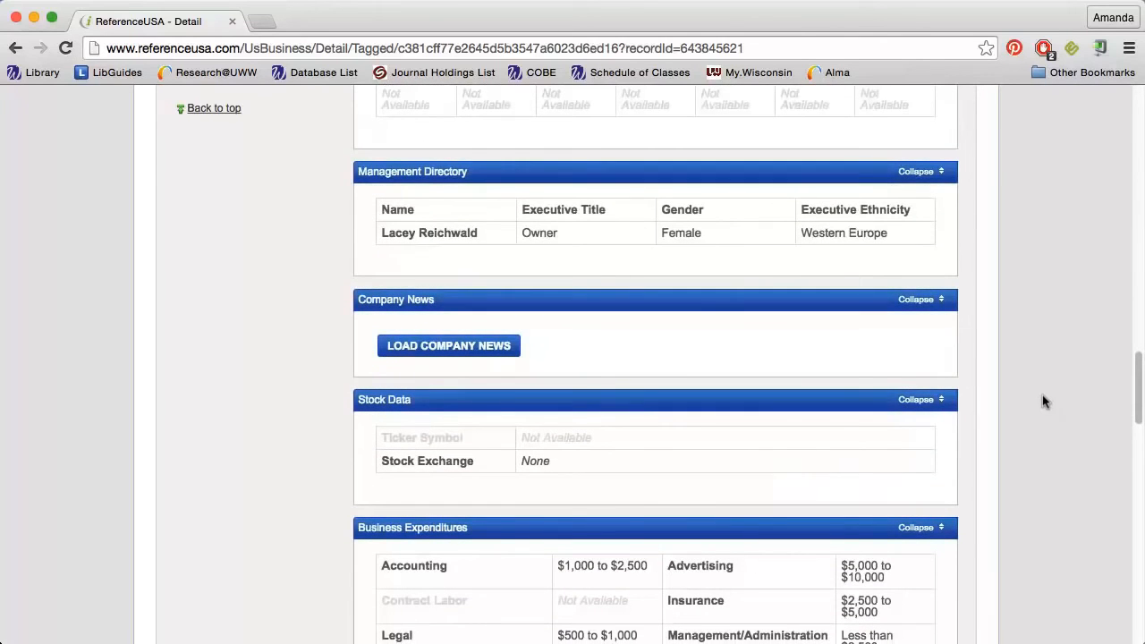
click(447, 345)
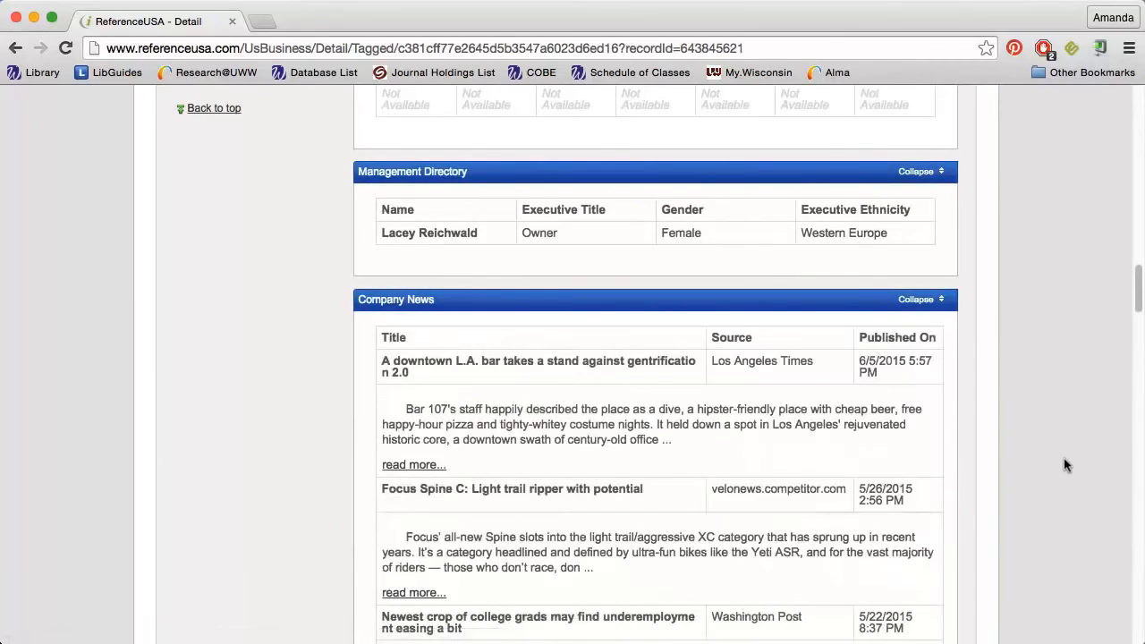
scroll(down, 3)
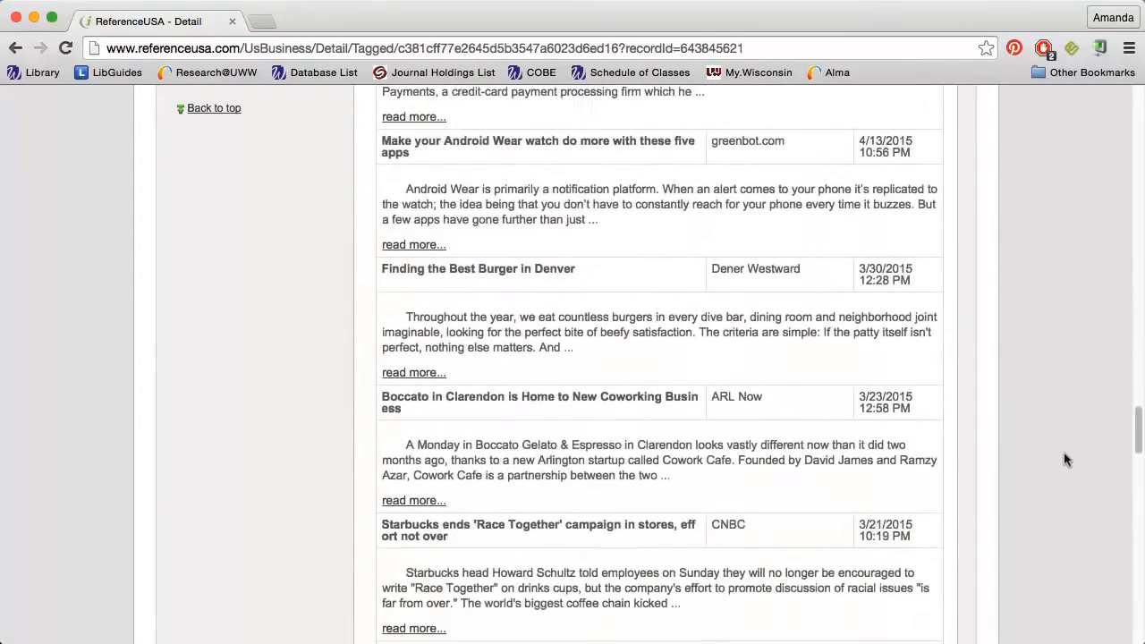
scroll(down, 3)
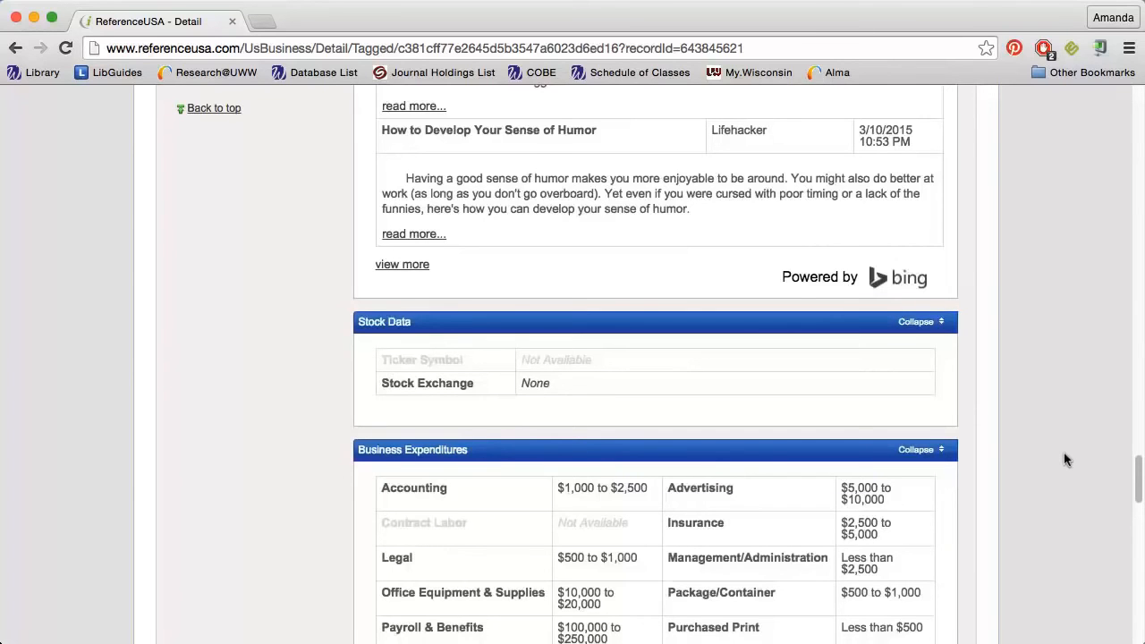
scroll(down, 3)
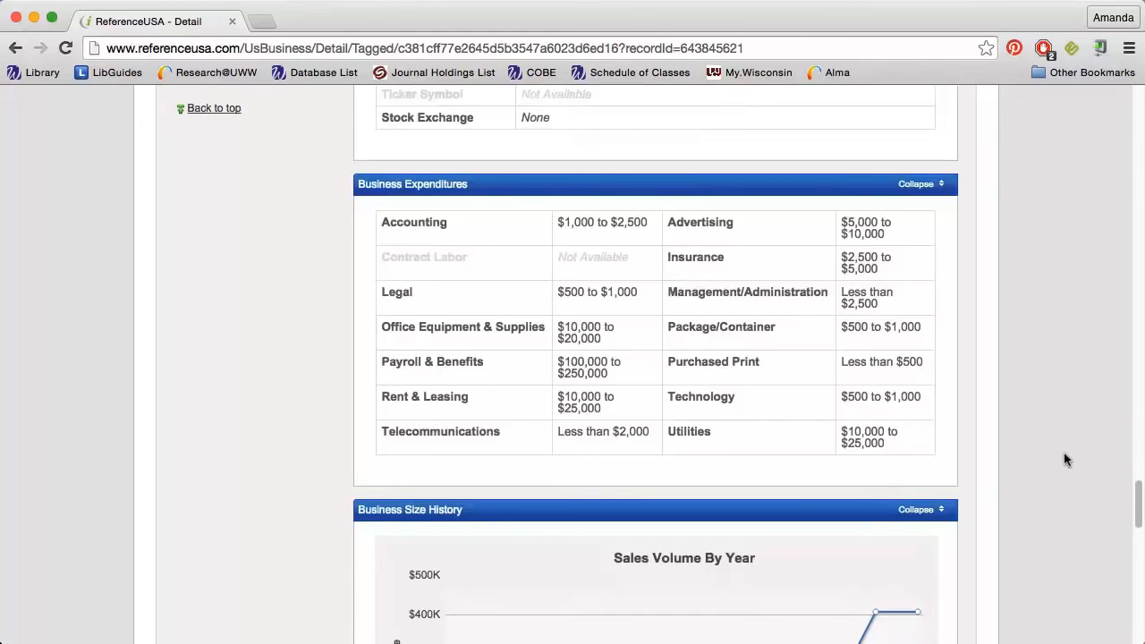
scroll(down, 3)
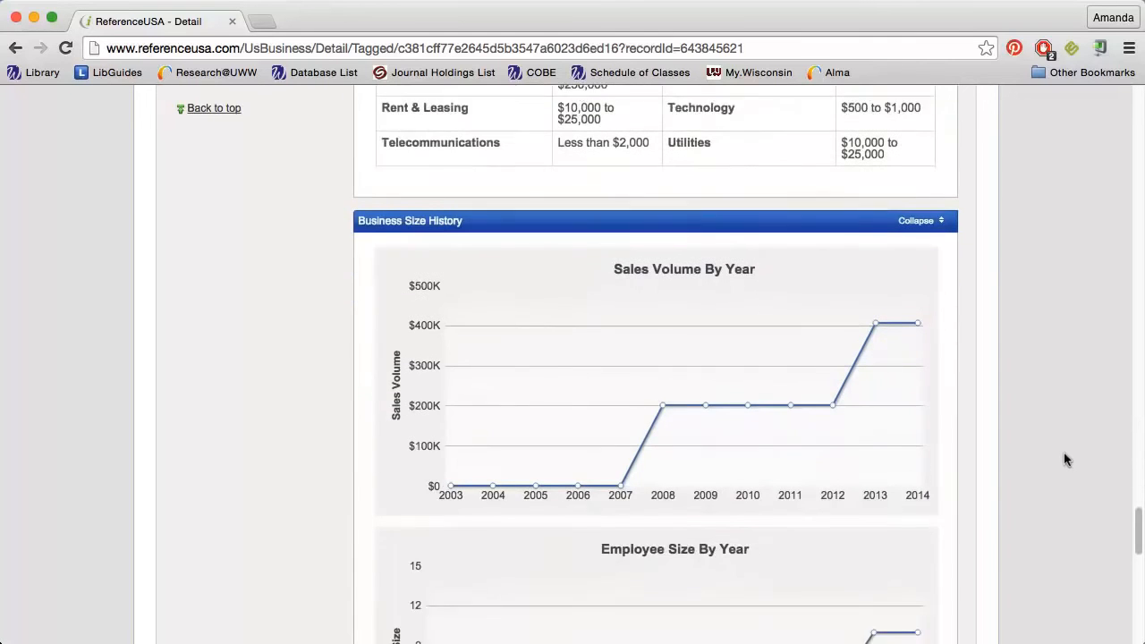
scroll(down, 3)
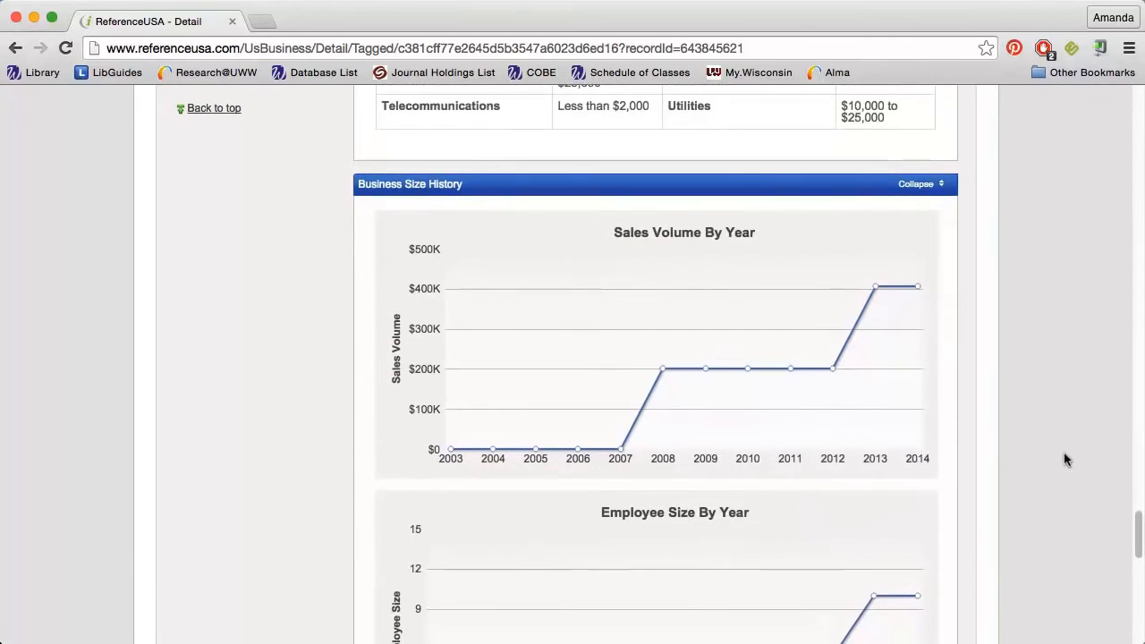
scroll(down, 3)
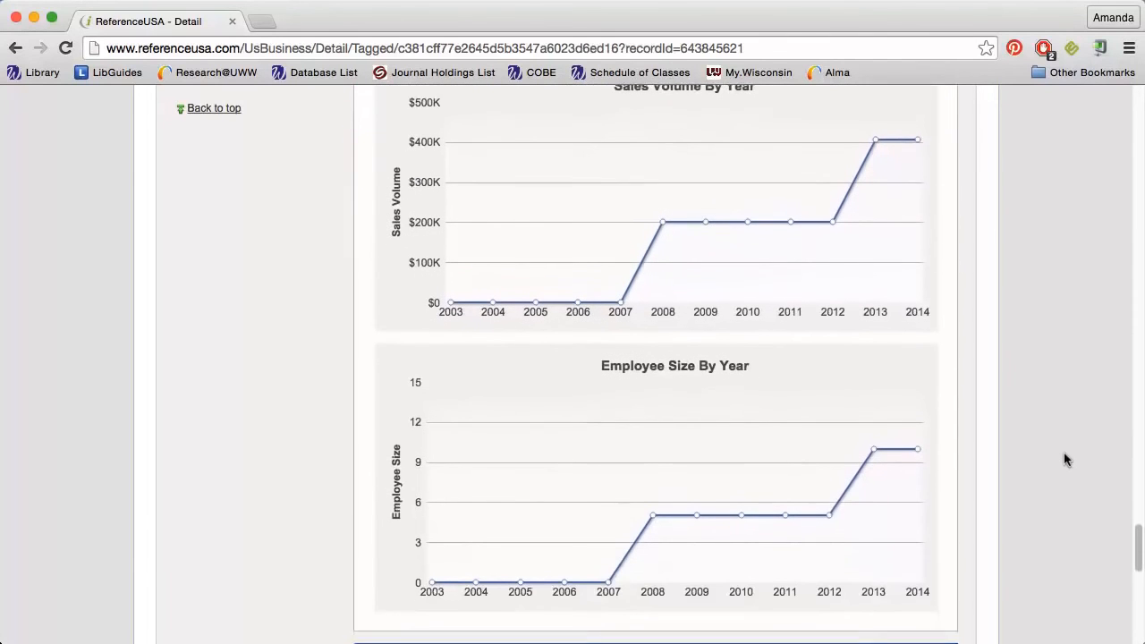
scroll(down, 3)
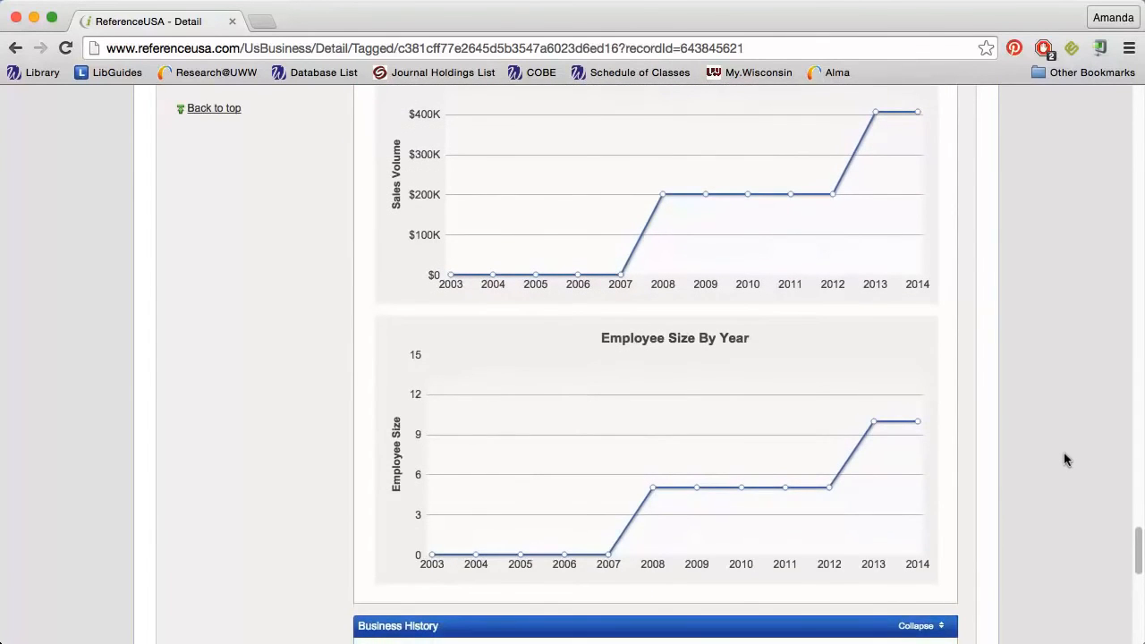
scroll(down, 3)
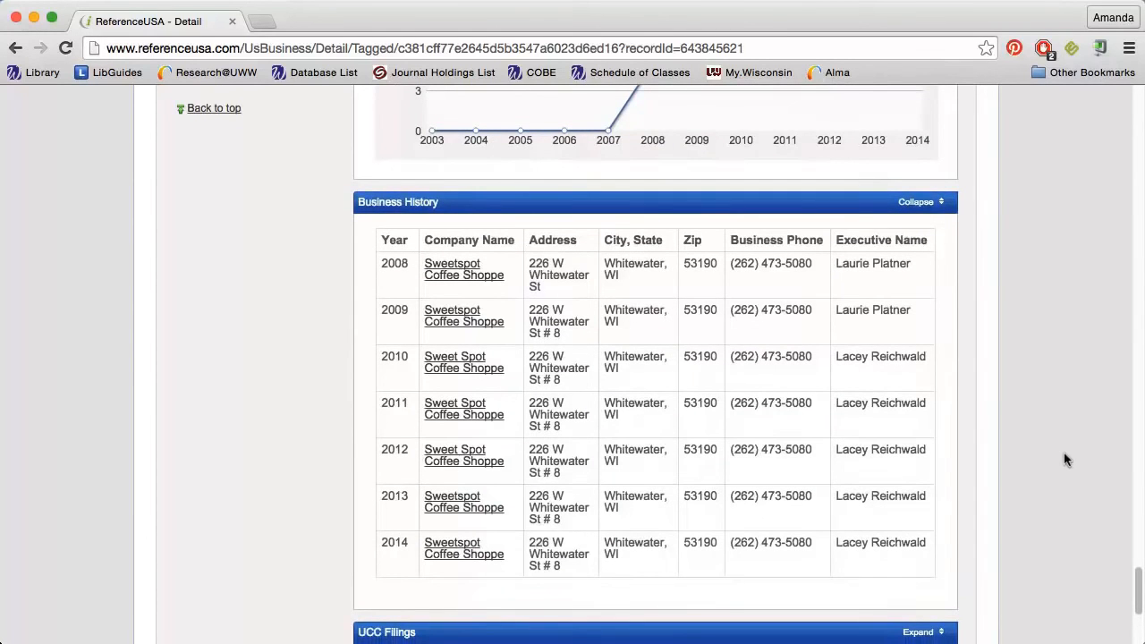
scroll(down, 3)
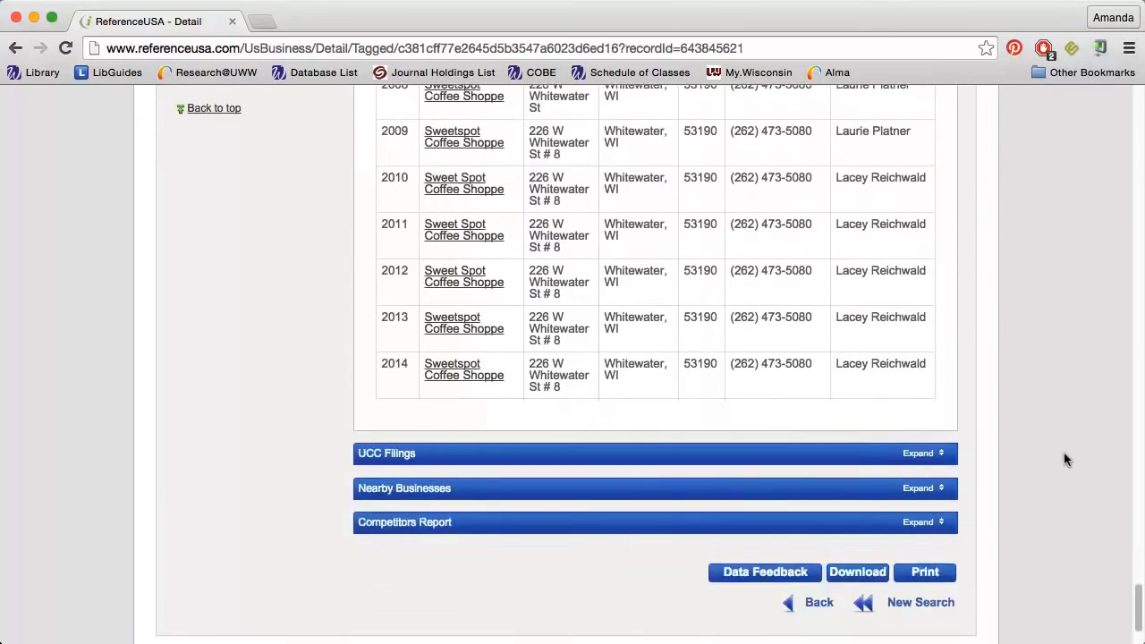
scroll(down, 3)
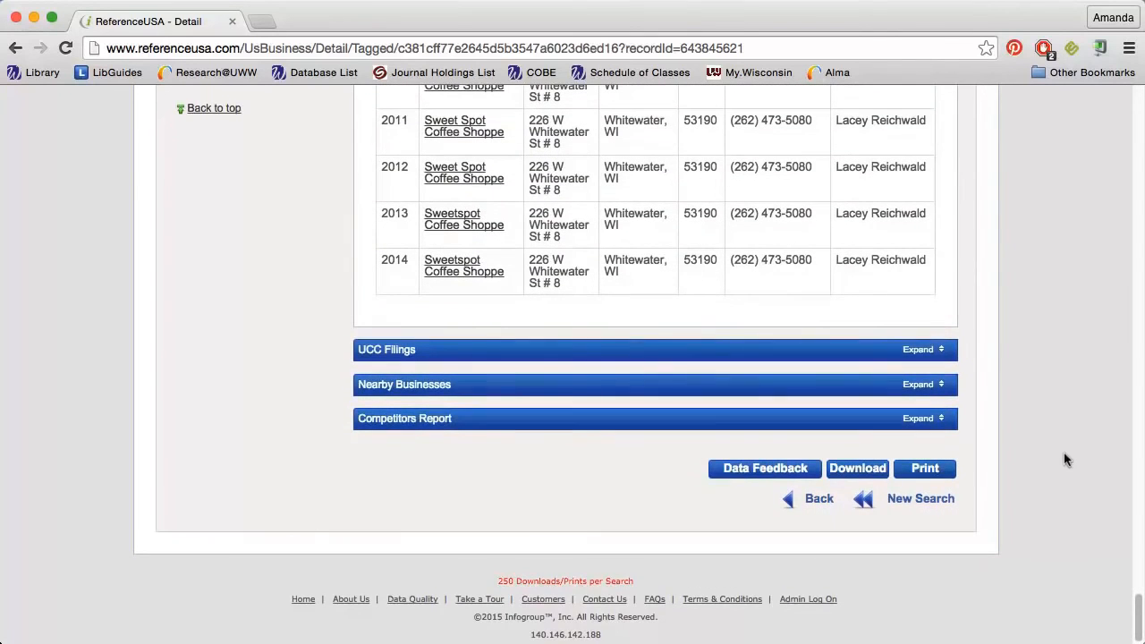
Step: Expand UCC Filings (none found) and read the nearby Whitewater businesses list
click(918, 349)
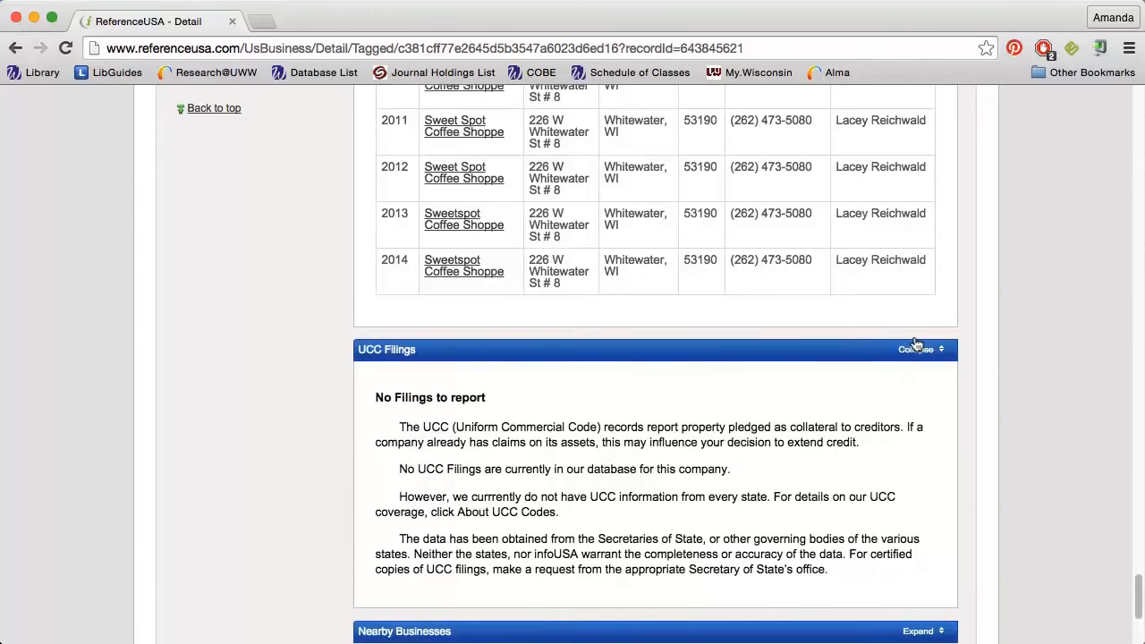
scroll(down, 3)
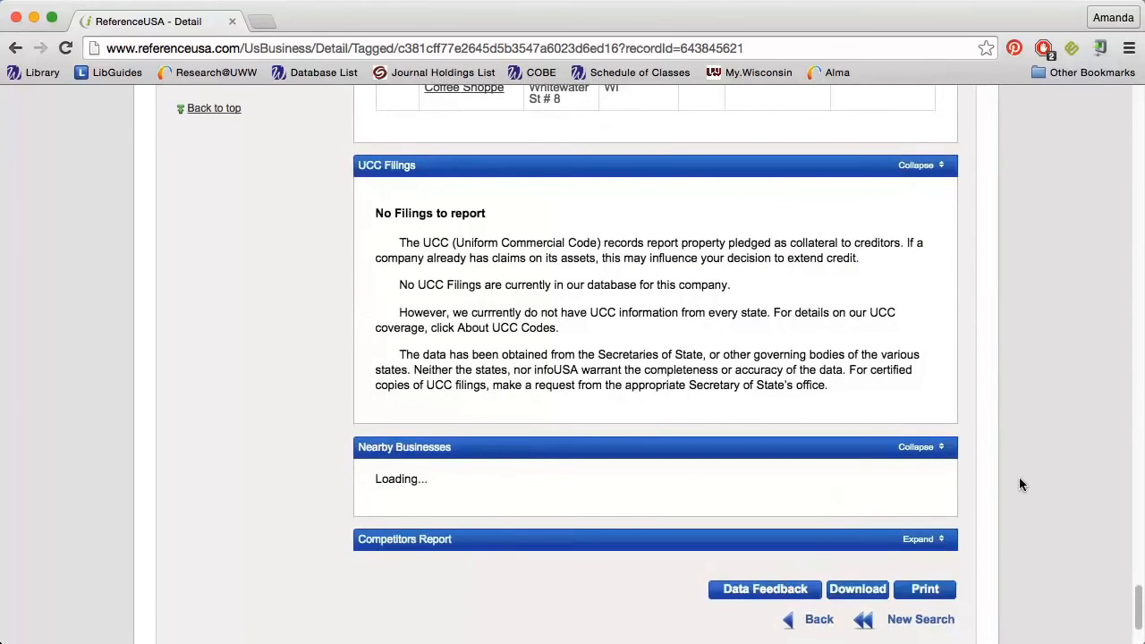
scroll(down, 3)
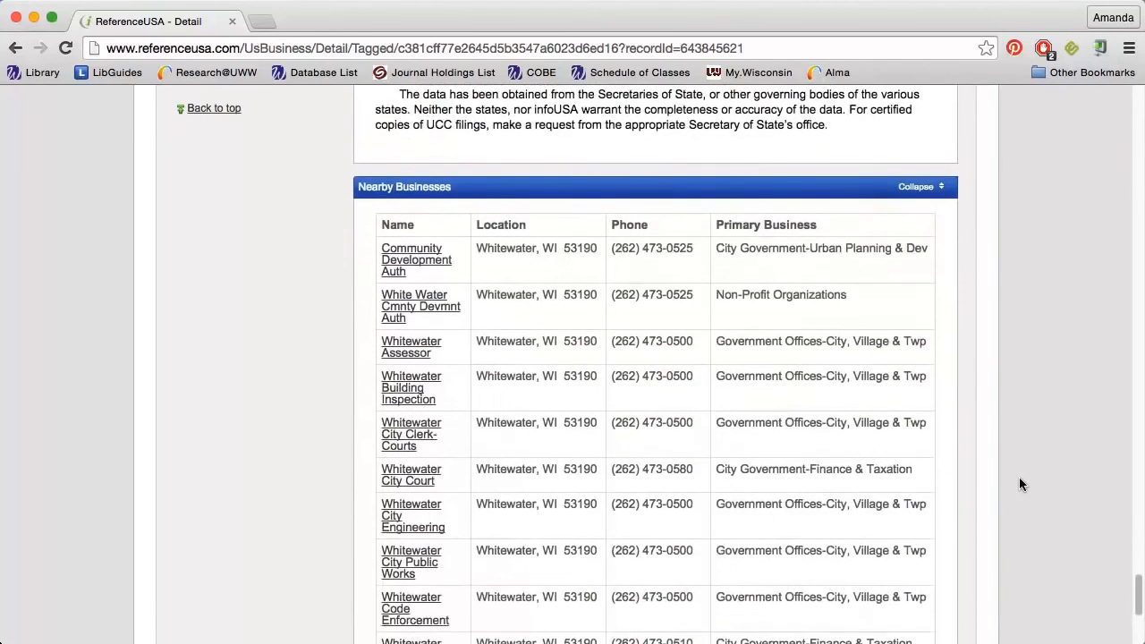
scroll(down, 3)
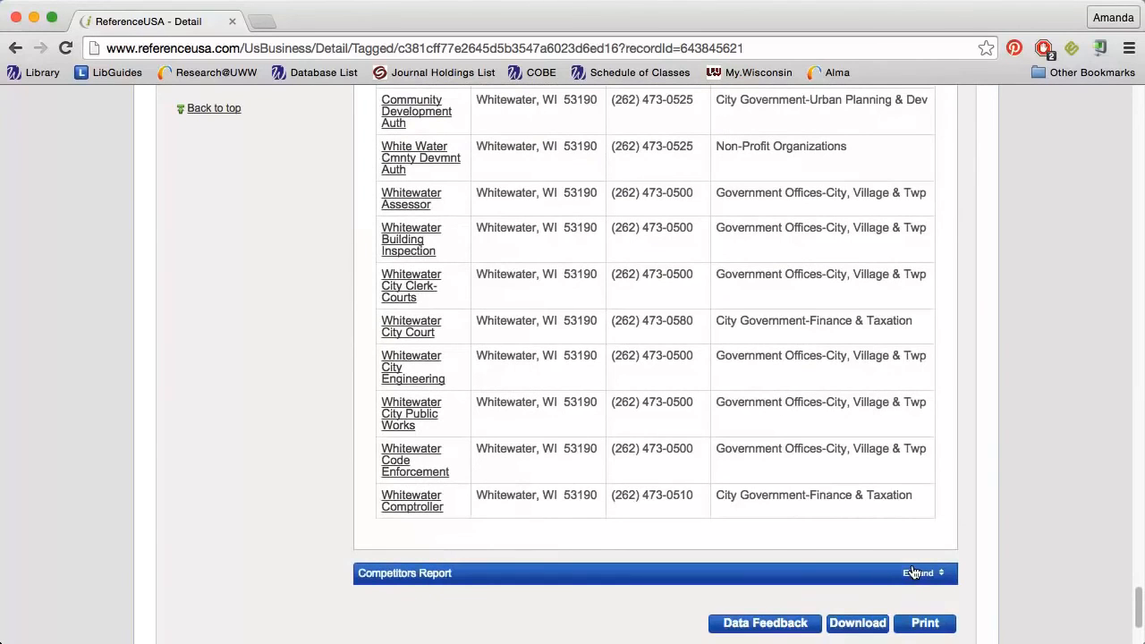
Step: Expand the Competitors Report and read the list of local restaurants
click(919, 572)
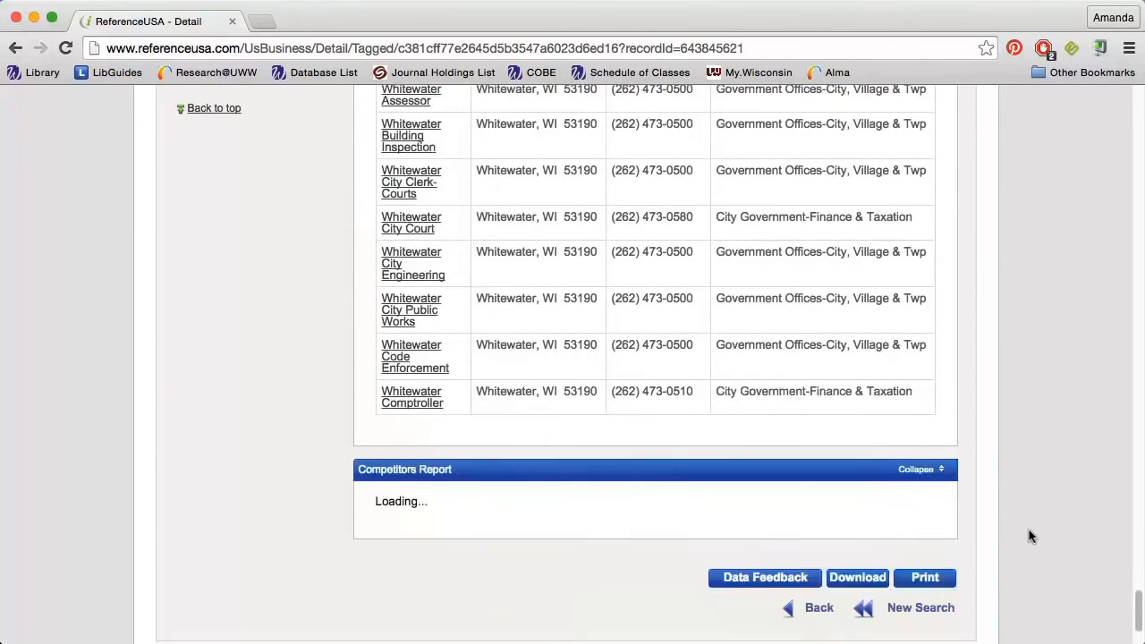
scroll(down, 3)
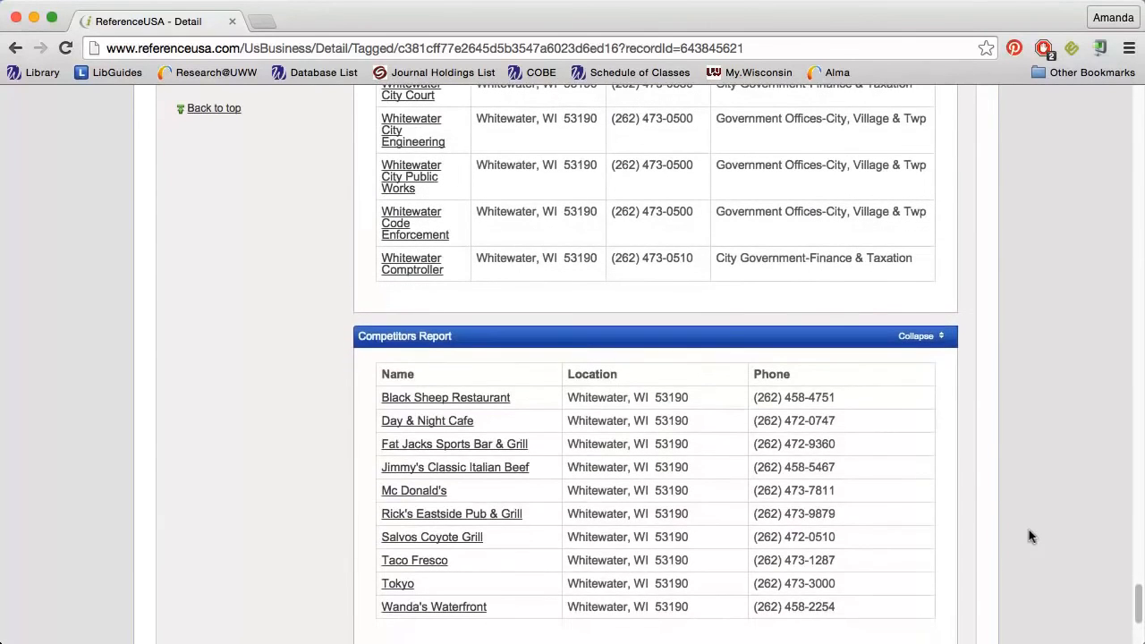
scroll(down, 3)
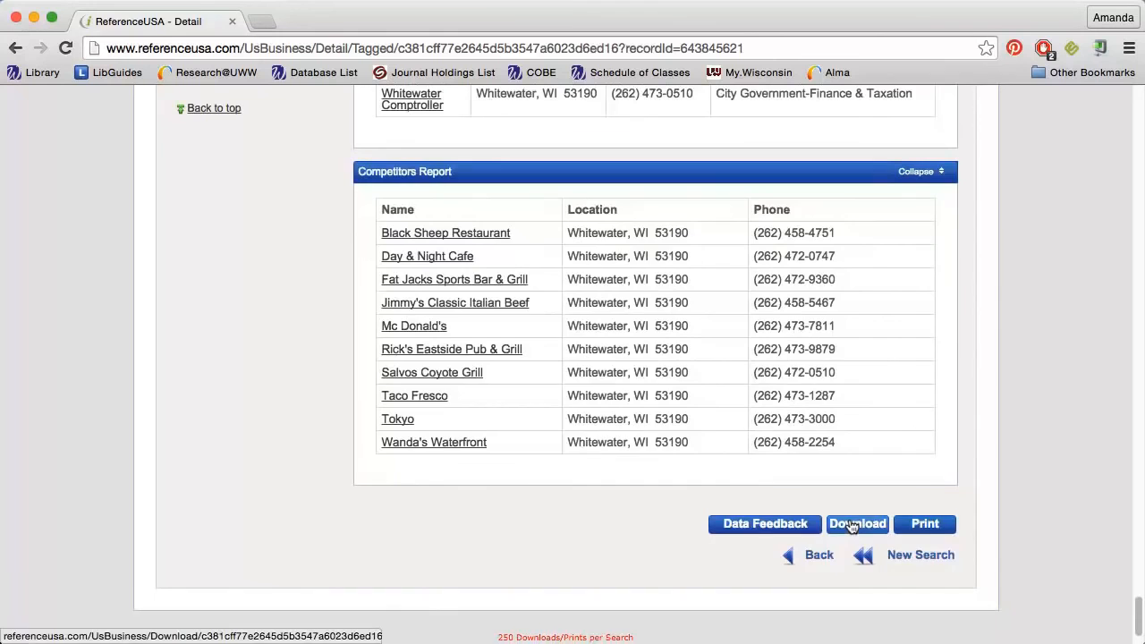
Step: Review the download file formats and the Custom export field list
click(857, 522)
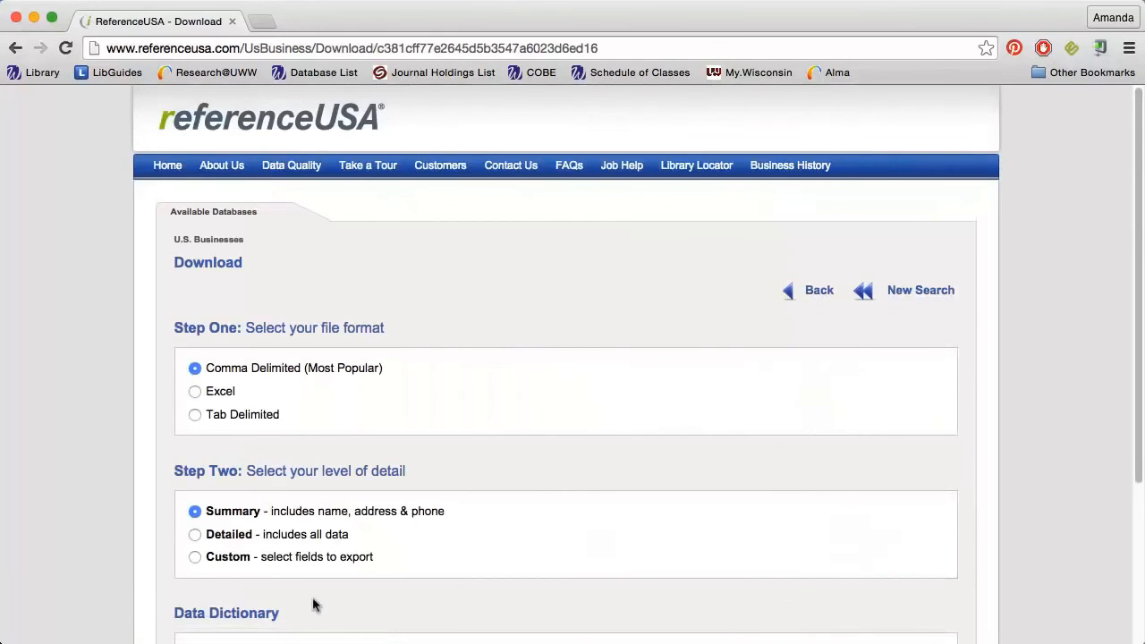
click(193, 556)
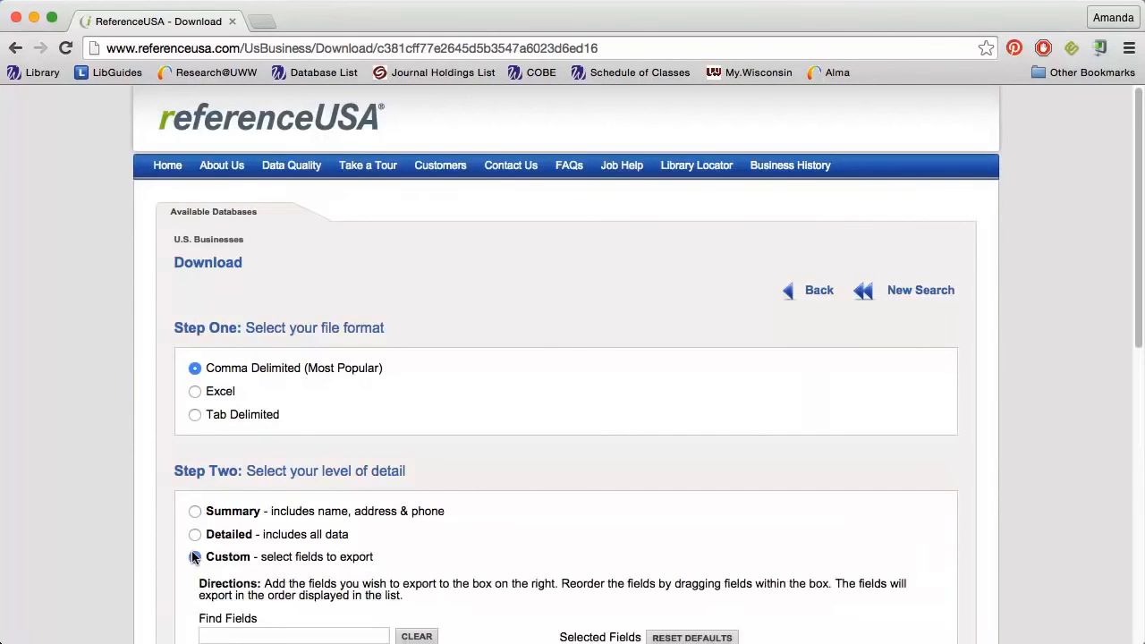
click(194, 557)
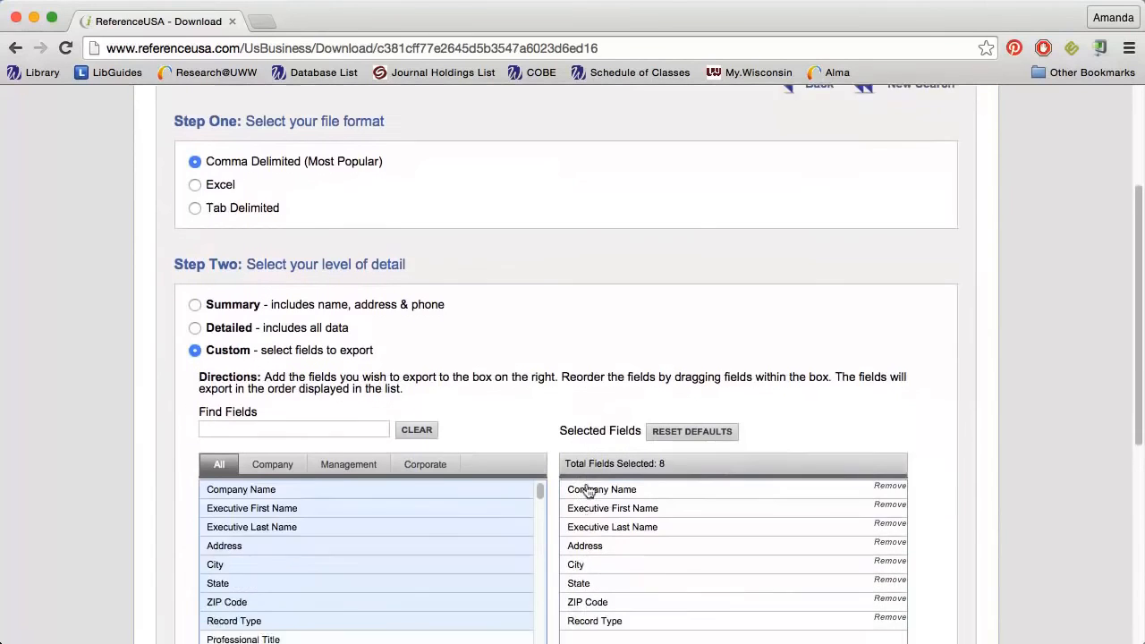
scroll(down, 3)
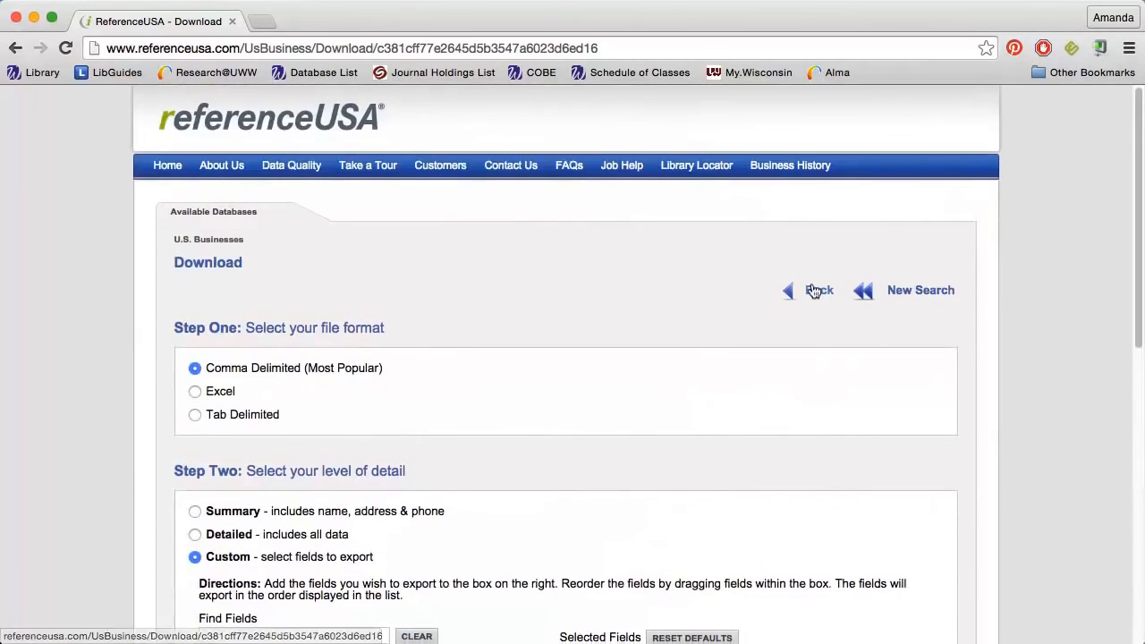
Step: Return to the coffee shop's detail report
click(819, 290)
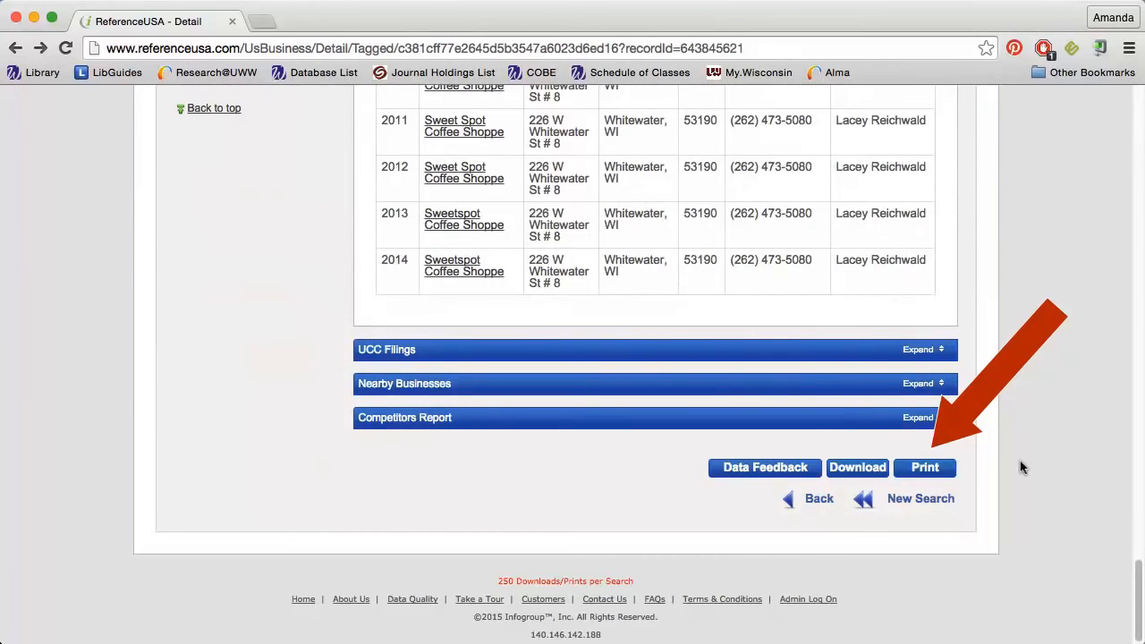